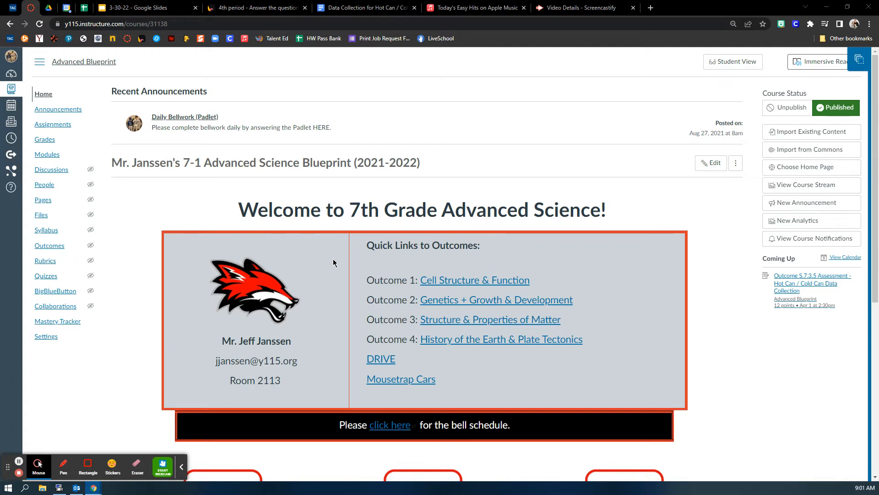
mouse_move(401, 380)
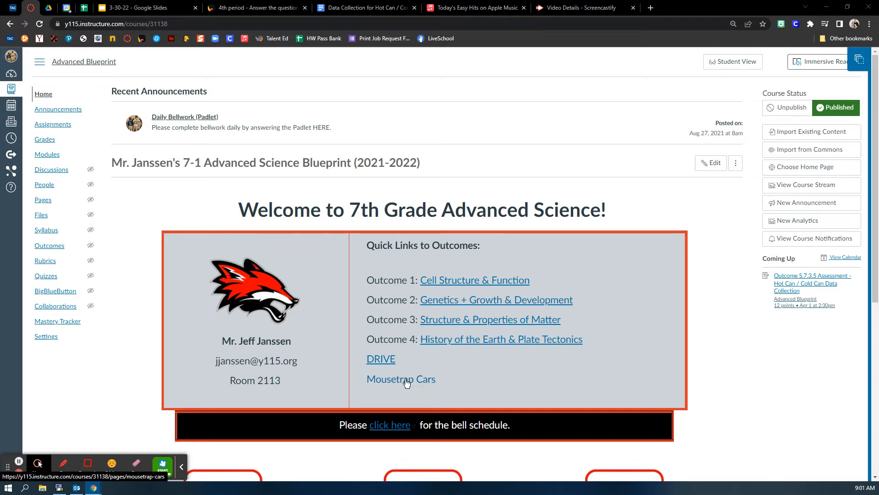
Open the Mousetrap Cars quick link from the Advanced Blueprint course home page
left_click(402, 379)
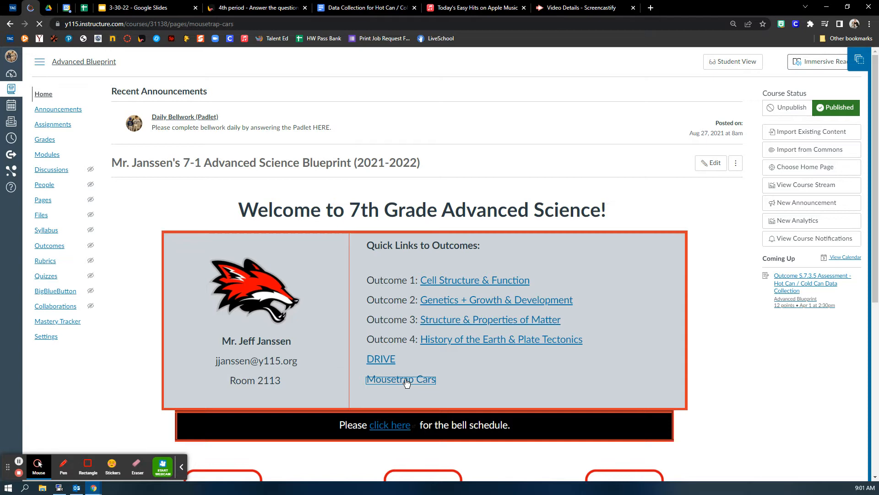
Load the Mousetrap Cars schedule and open the April 1 Engineering Research Part 3 page link
left_click(400, 379)
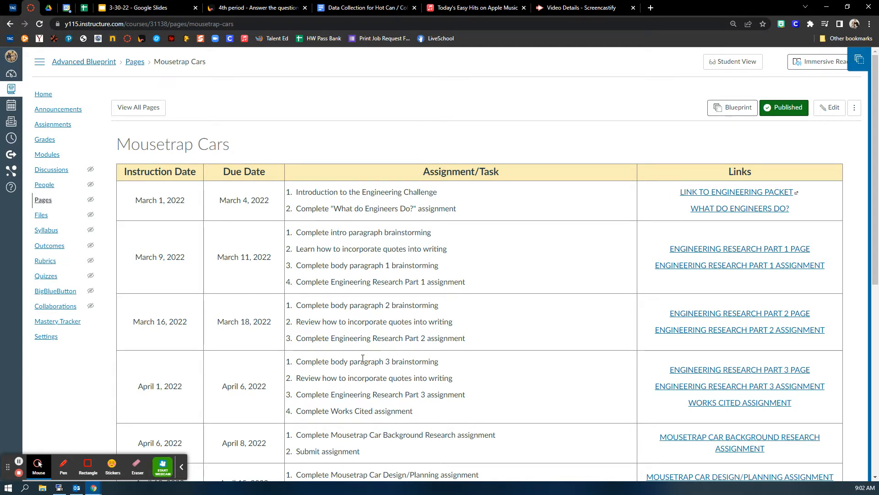
left_click(739, 369)
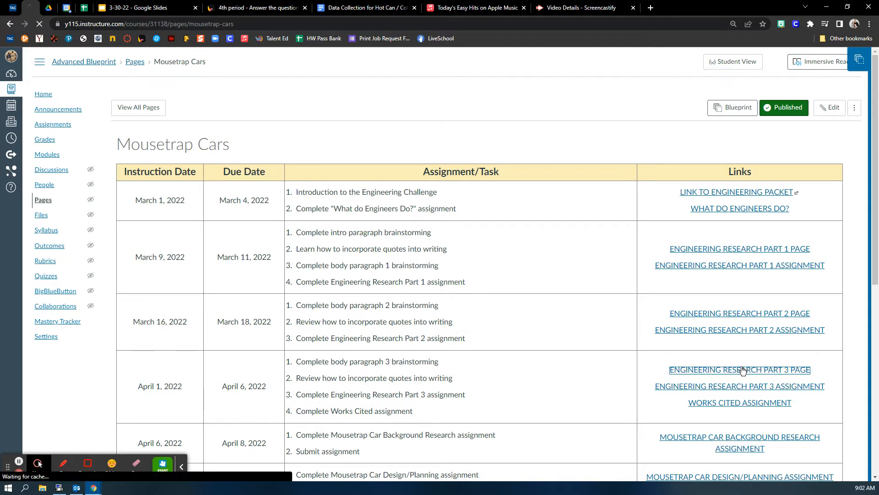
left_click(739, 370)
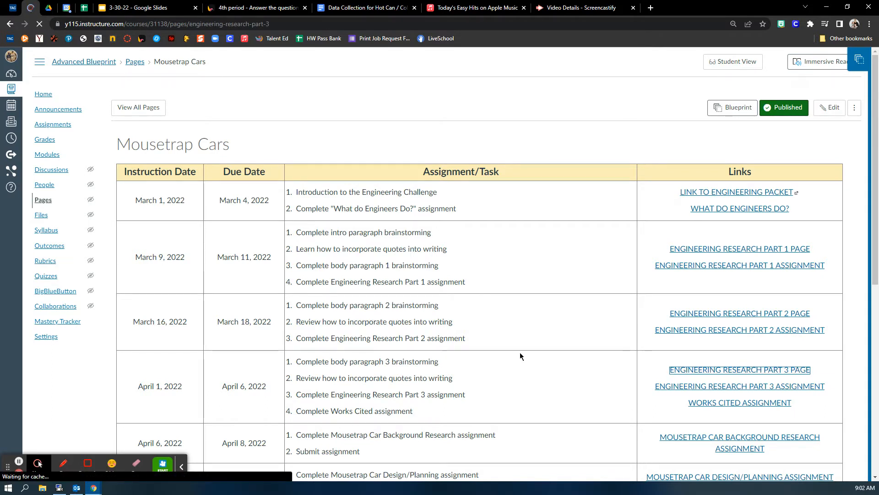
Let the Engineering Research Part 3 page load its four linked resources
left_click(739, 370)
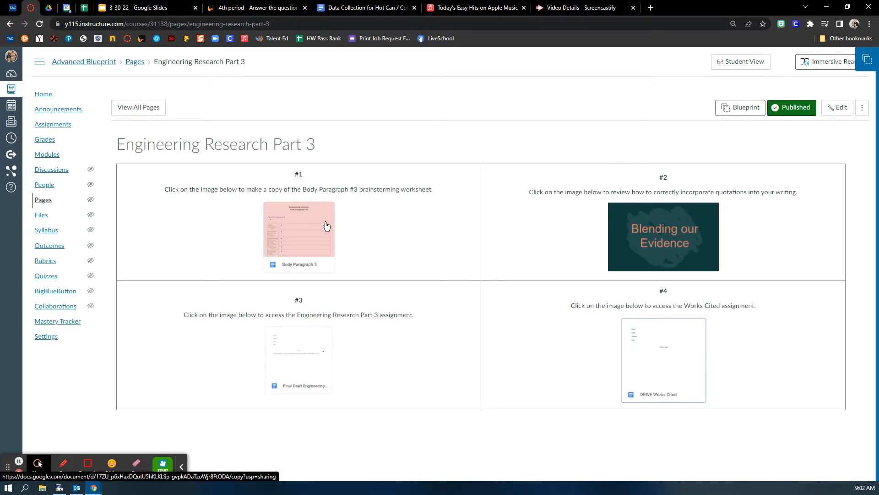
mouse_move(283, 215)
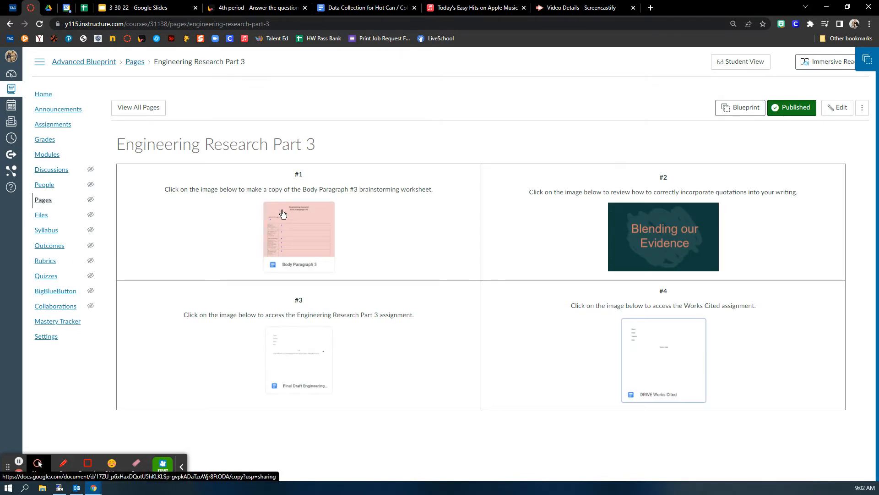
mouse_move(307, 227)
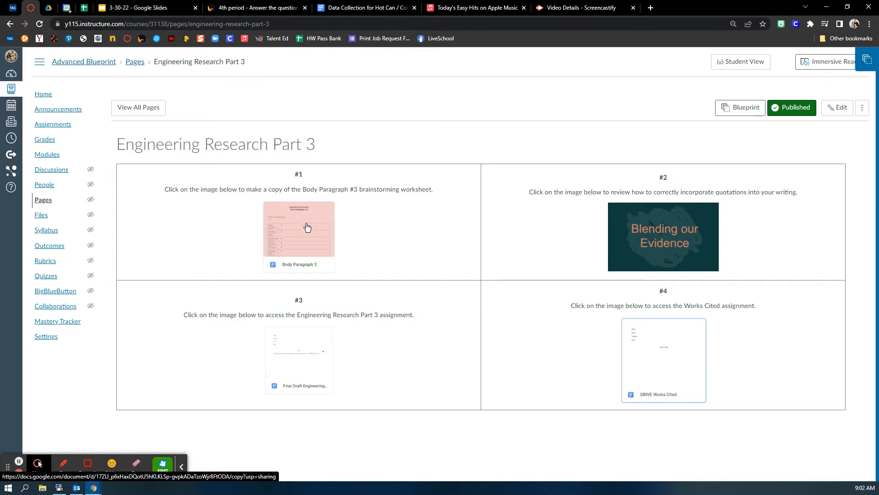
mouse_move(659, 232)
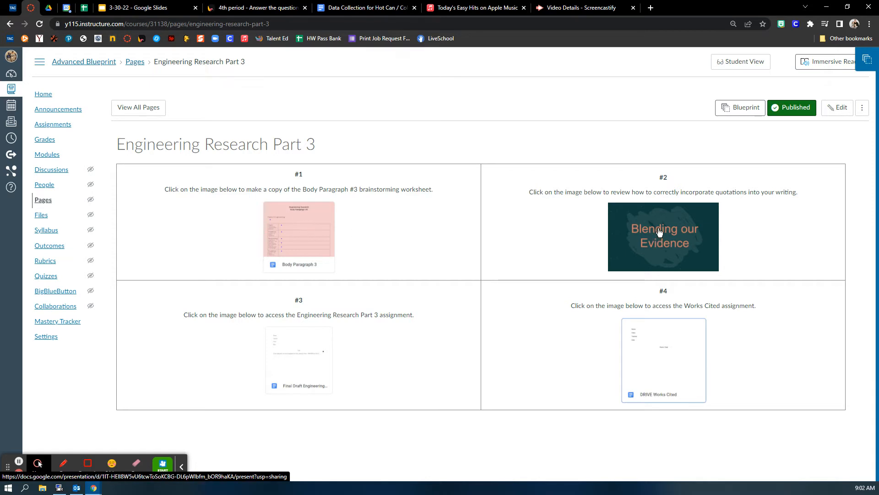
mouse_move(619, 226)
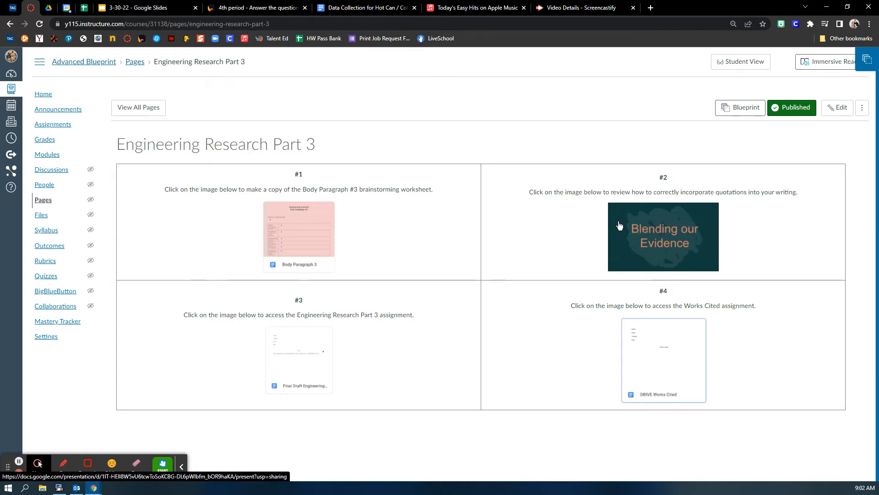
mouse_move(657, 242)
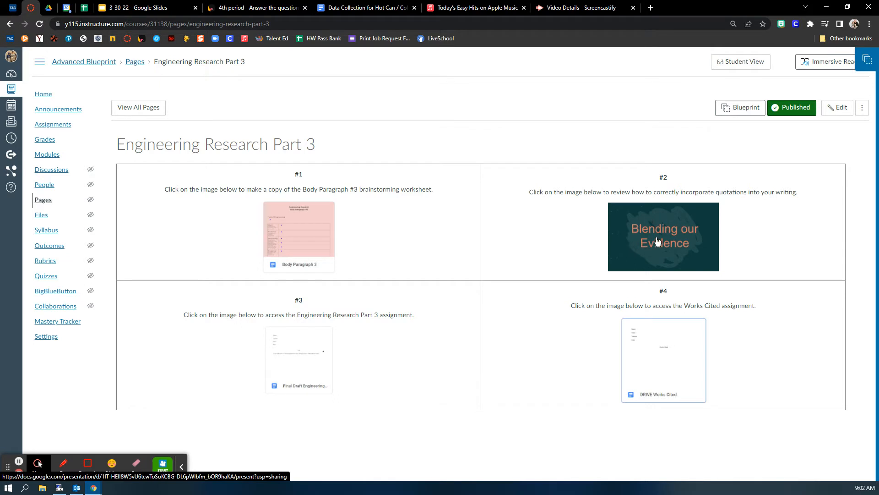
mouse_move(281, 366)
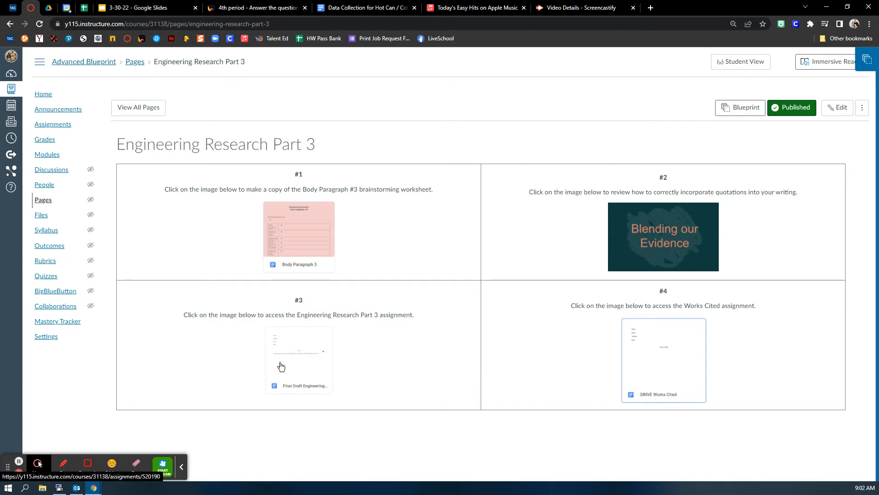
mouse_move(301, 352)
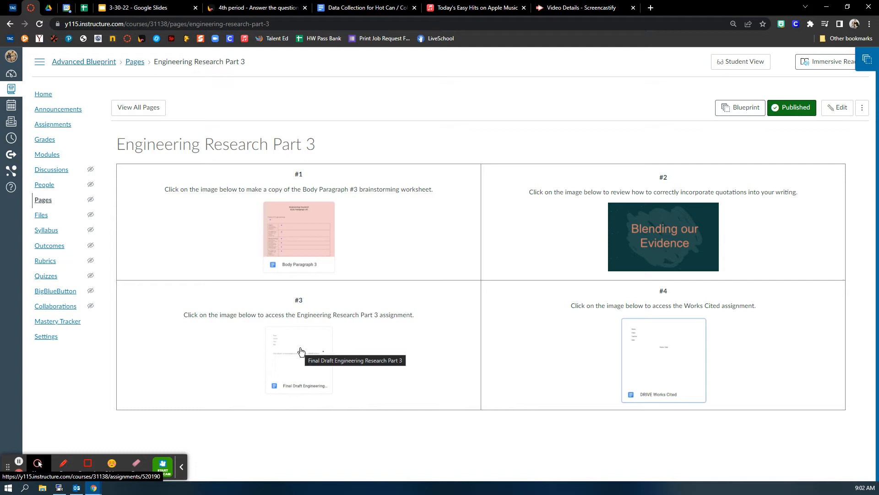
mouse_move(292, 371)
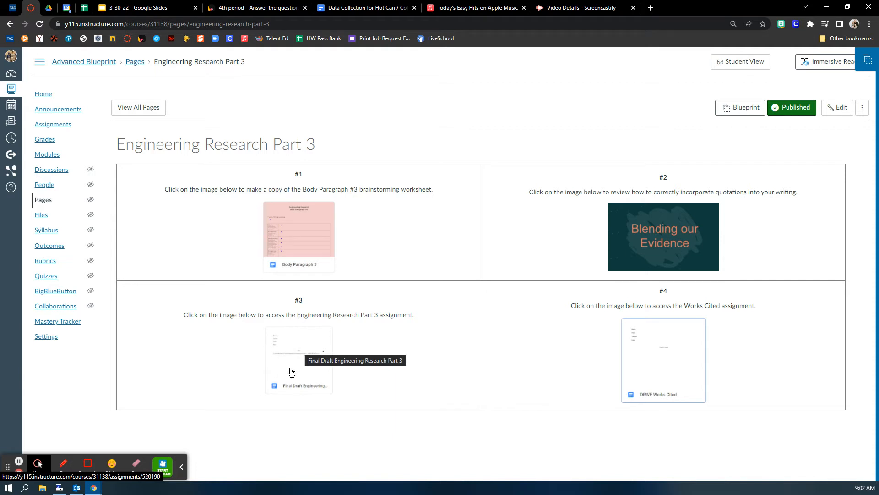
mouse_move(303, 354)
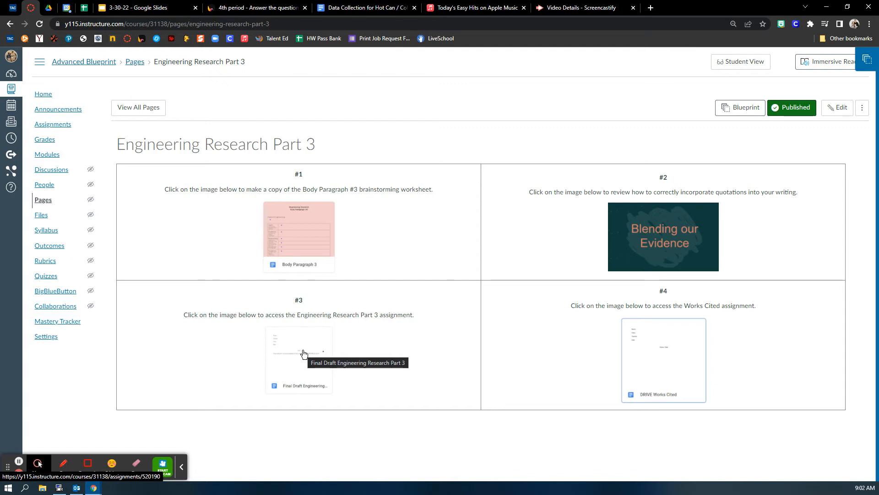
mouse_move(682, 346)
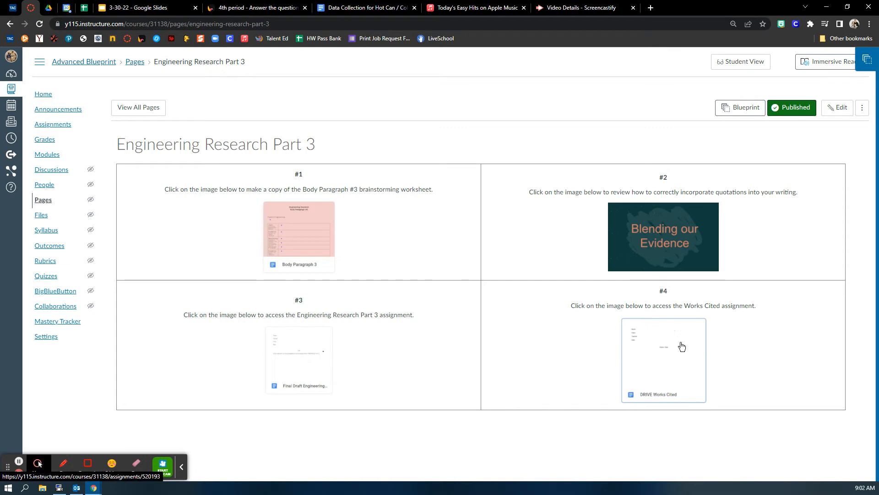
mouse_move(676, 350)
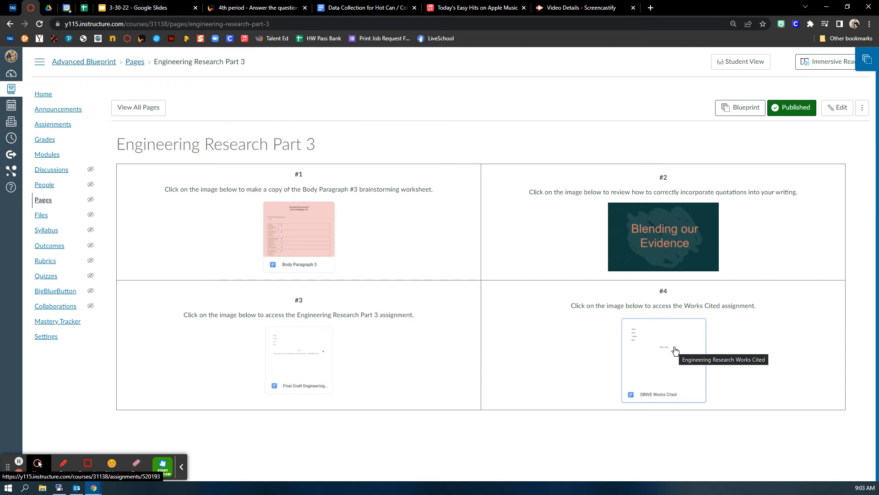
mouse_move(317, 363)
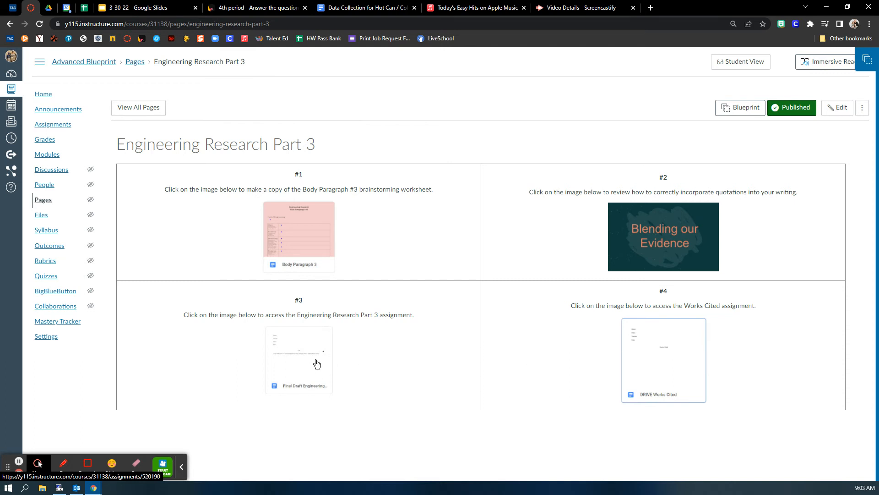
Open the #3 Final Draft Engineering Research Part 3 image link
left_click(299, 359)
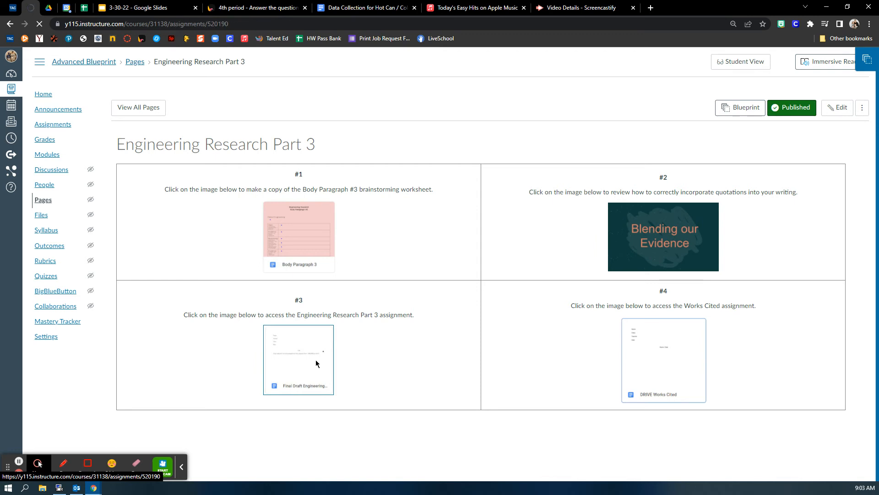
mouse_move(322, 336)
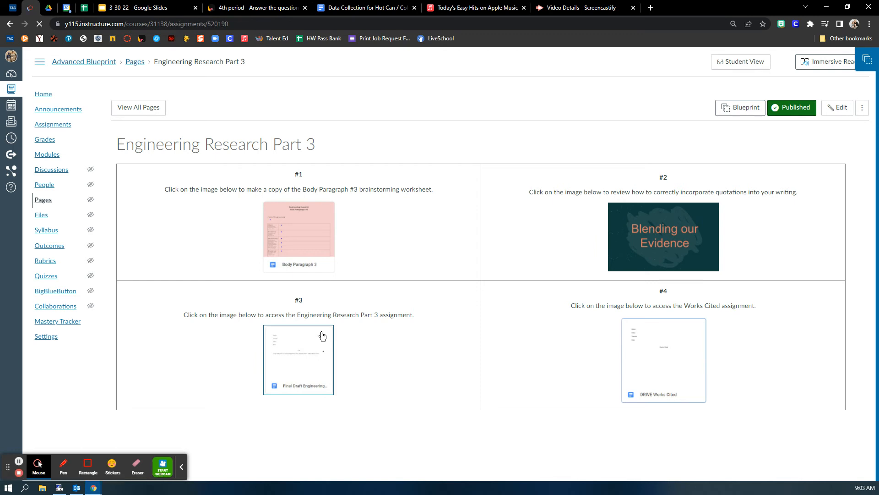
left_click(298, 359)
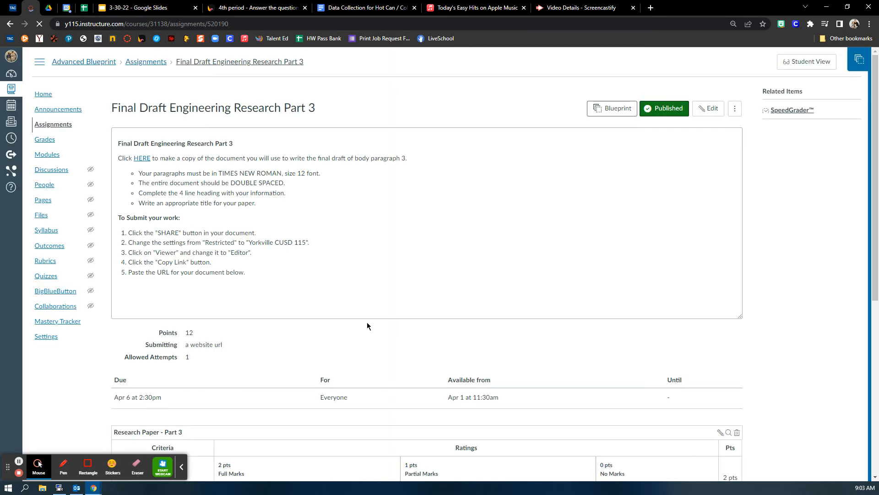
scroll("down", 3)
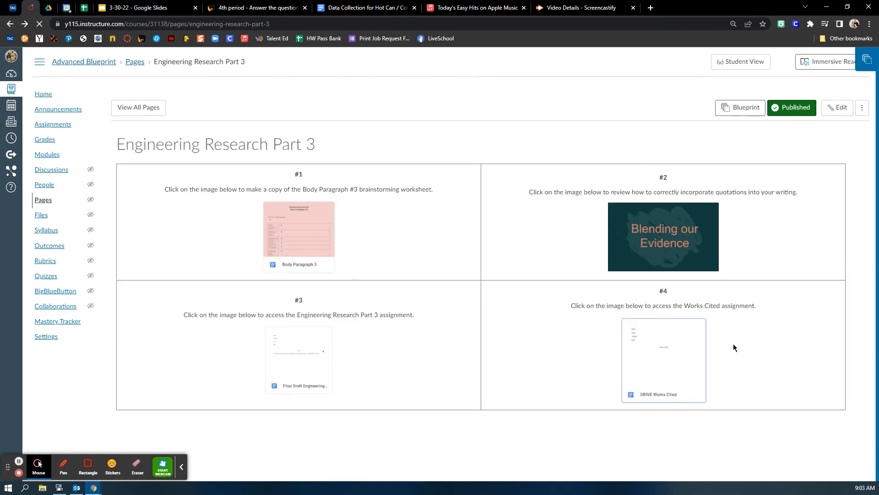
mouse_move(667, 363)
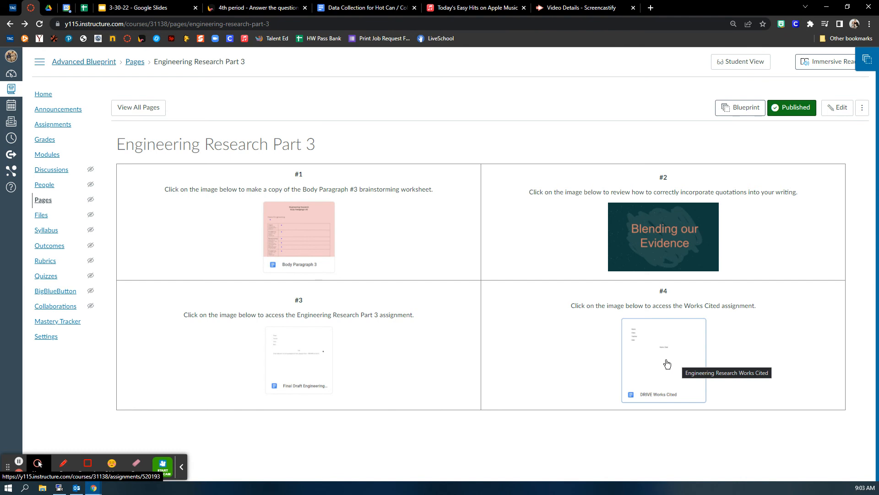
Open the #4 DRIVE Works Cited image to view the Engineering Research Works Cited assignment
left_click(664, 359)
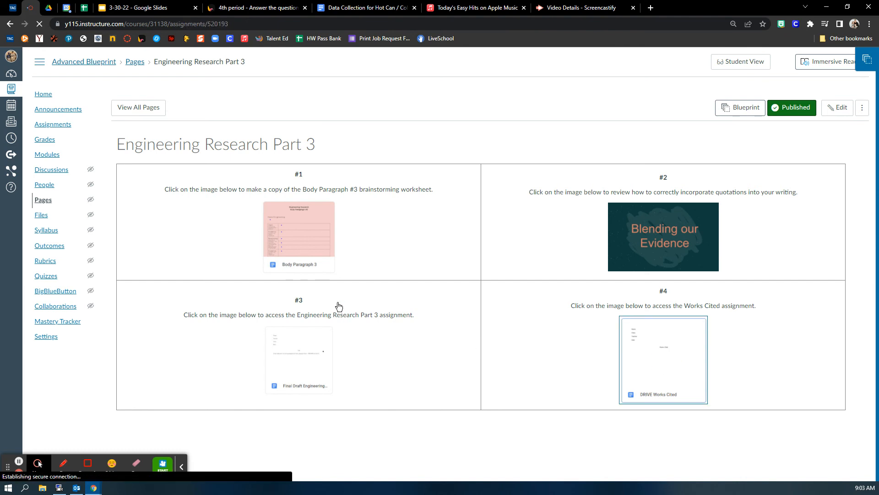
left_click(664, 359)
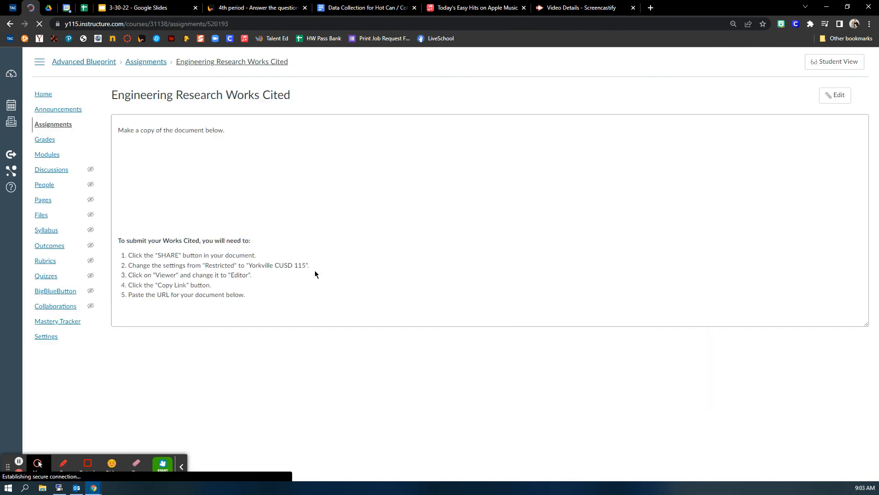